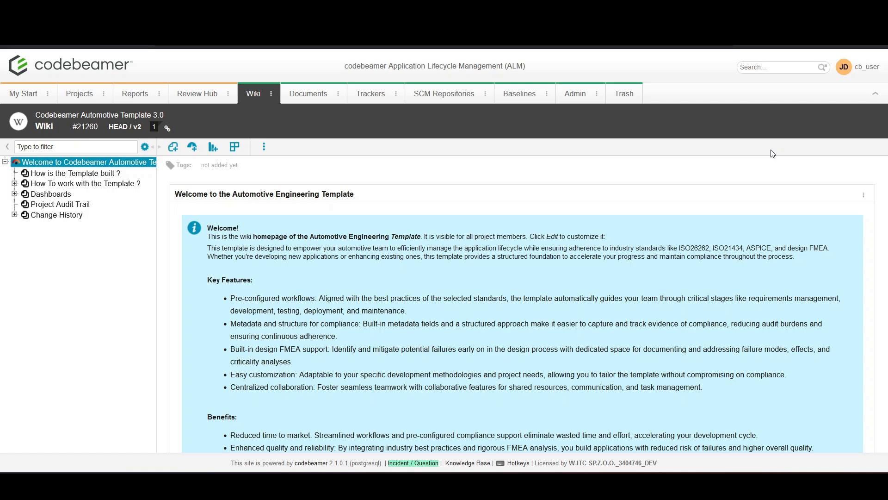
mouse_move(716, 148)
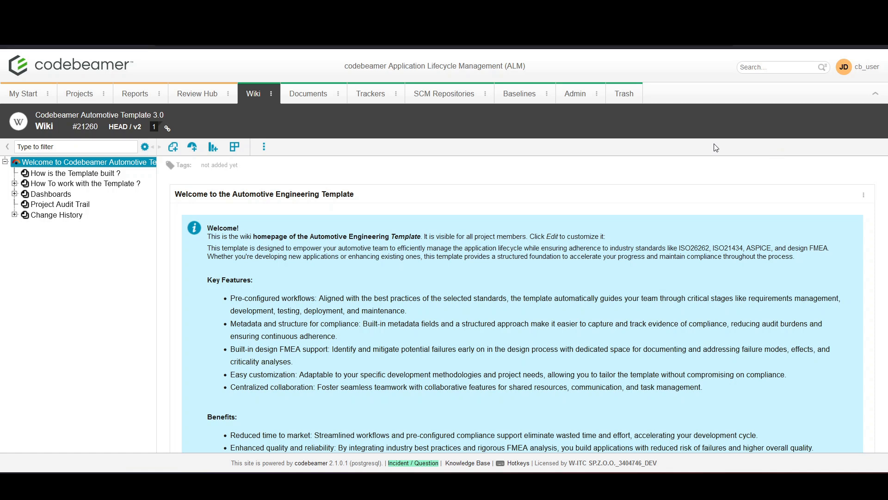
mouse_move(519, 94)
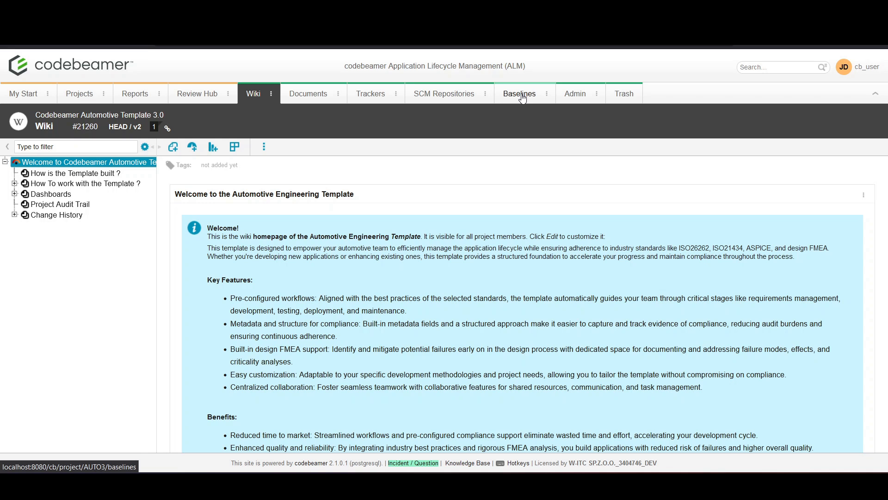
- Go to the Baselines area of the Automotive Template project
click(519, 94)
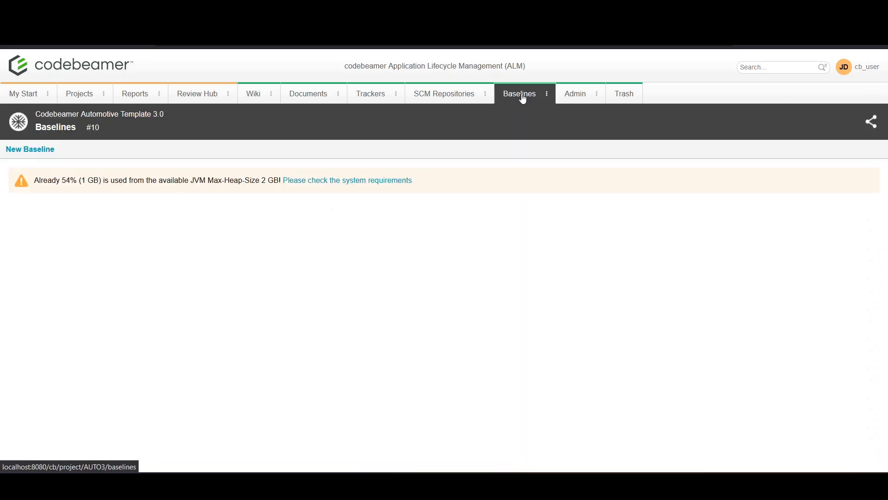
- Create a baseline named 'New Baseline' so it appears next to Head Revision
click(519, 93)
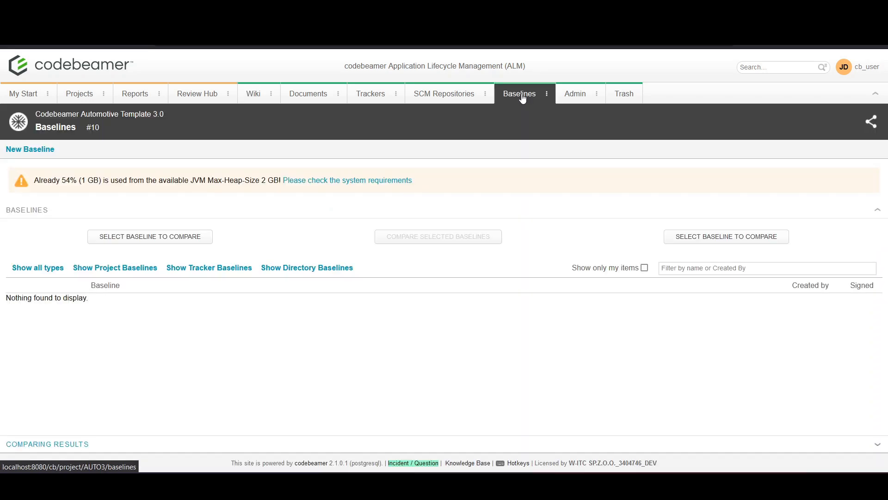
mouse_move(81, 203)
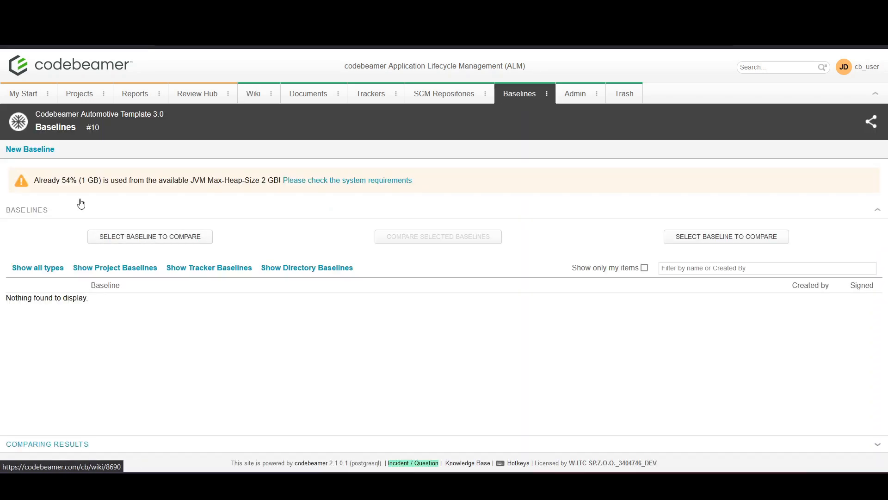
click(30, 149)
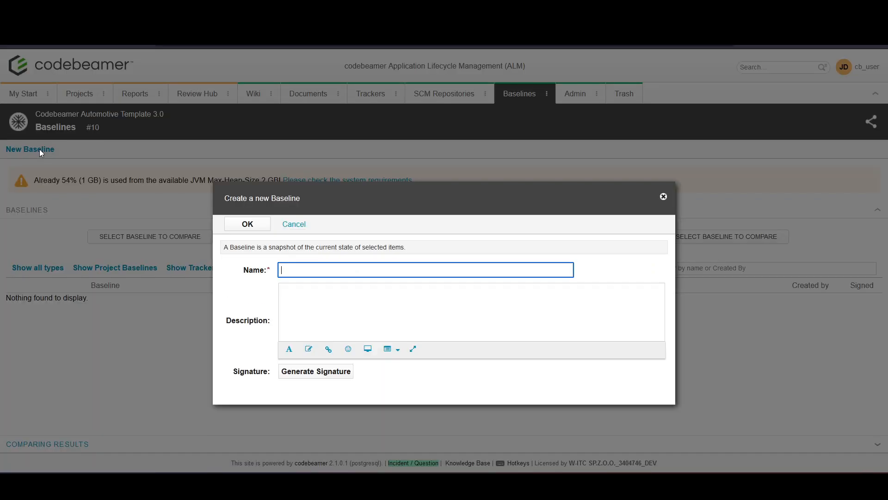
mouse_move(40, 176)
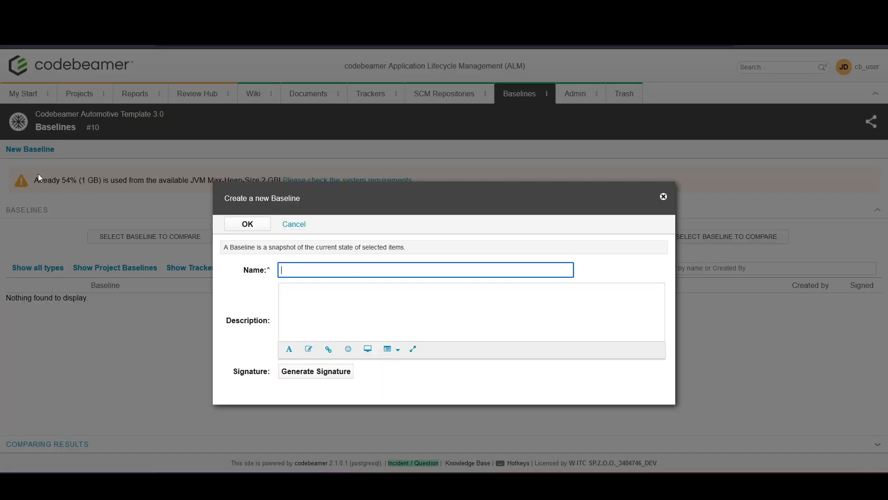
text(New Baseline)
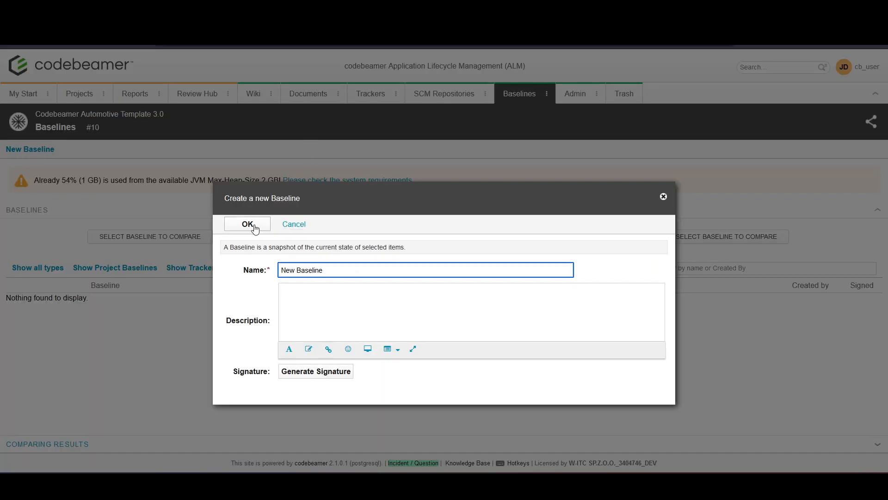
click(246, 224)
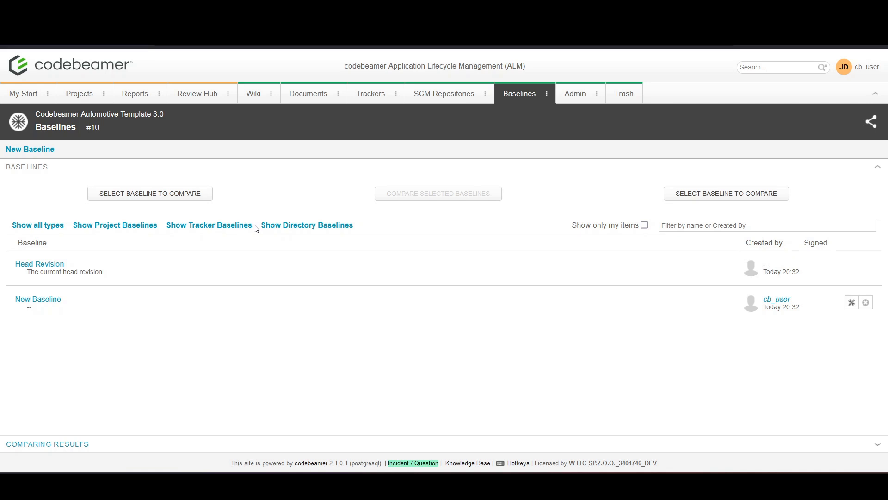
mouse_move(167, 239)
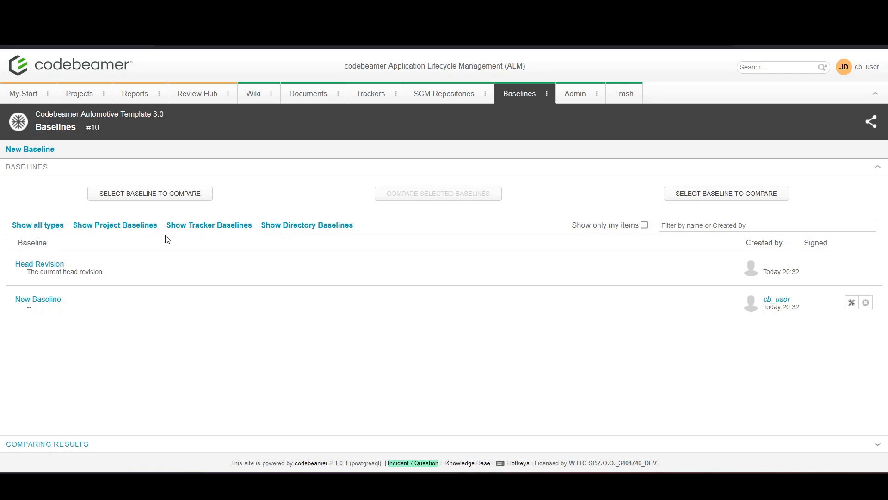
mouse_move(53, 309)
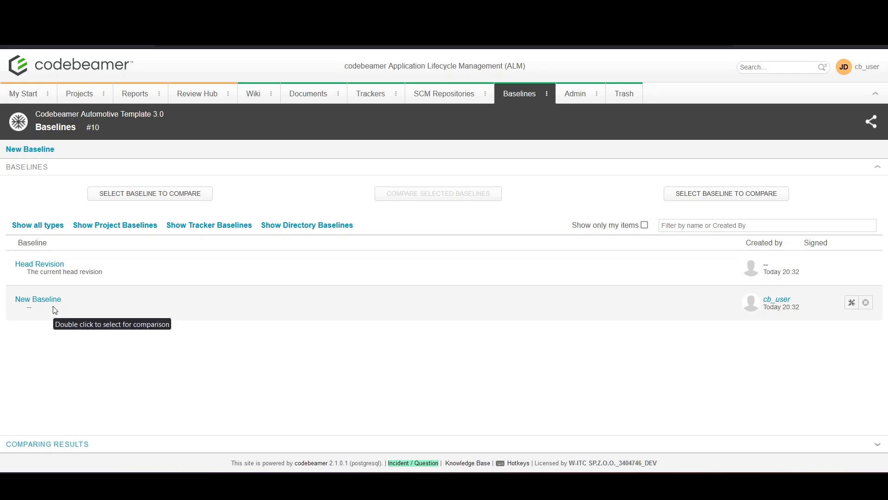
mouse_move(37, 299)
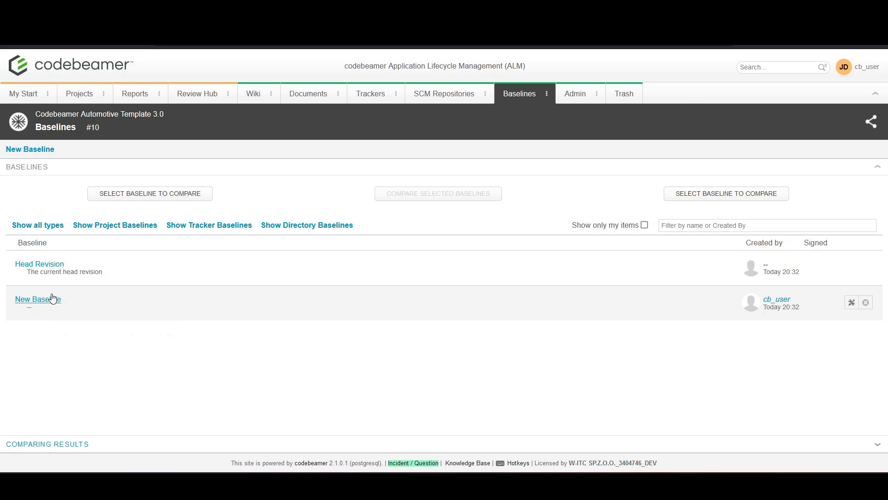
- Select New Baseline and Head Revision as the two sides and run the comparison
click(37, 299)
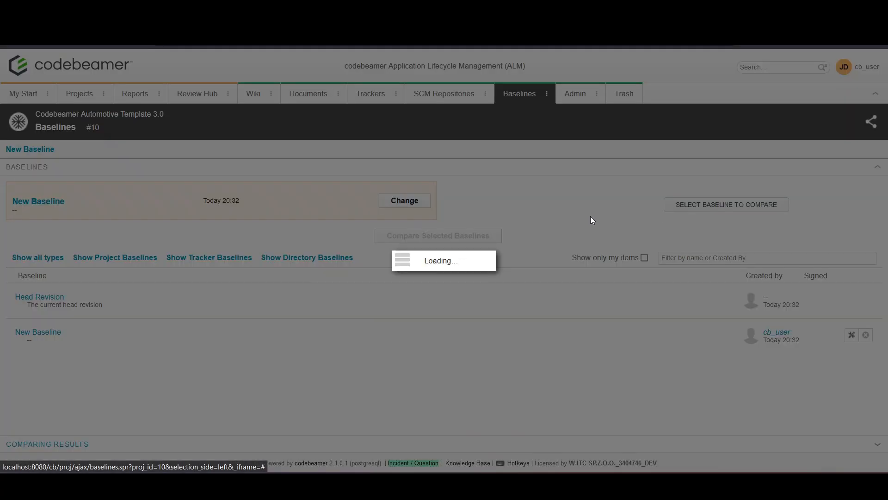
click(39, 296)
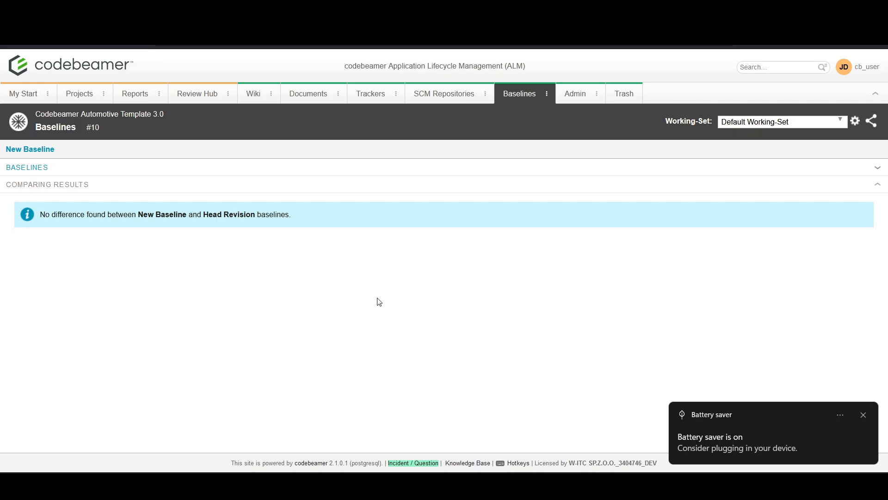
- Review the Comparing Results stating no difference between New Baseline and Head Revision
click(863, 414)
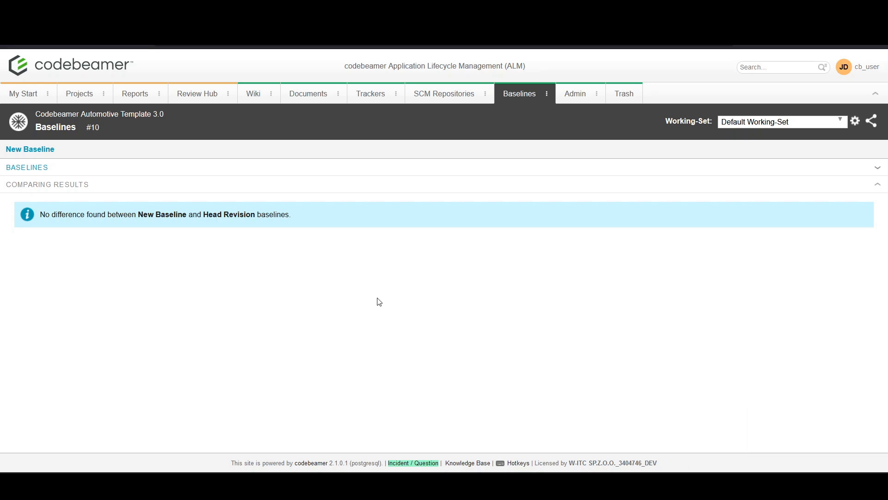